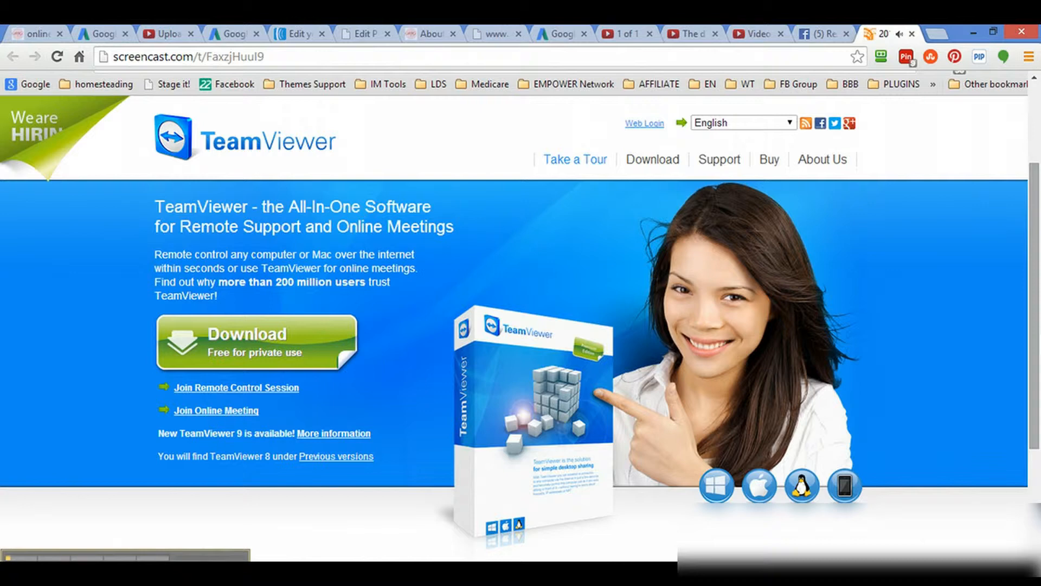
mouse_move(329, 521)
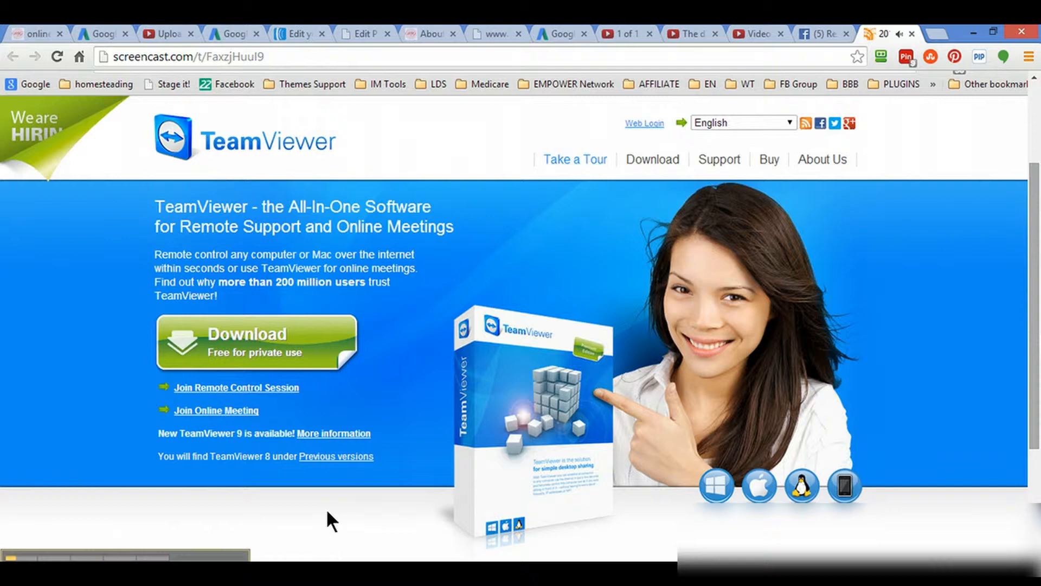
mouse_move(229, 85)
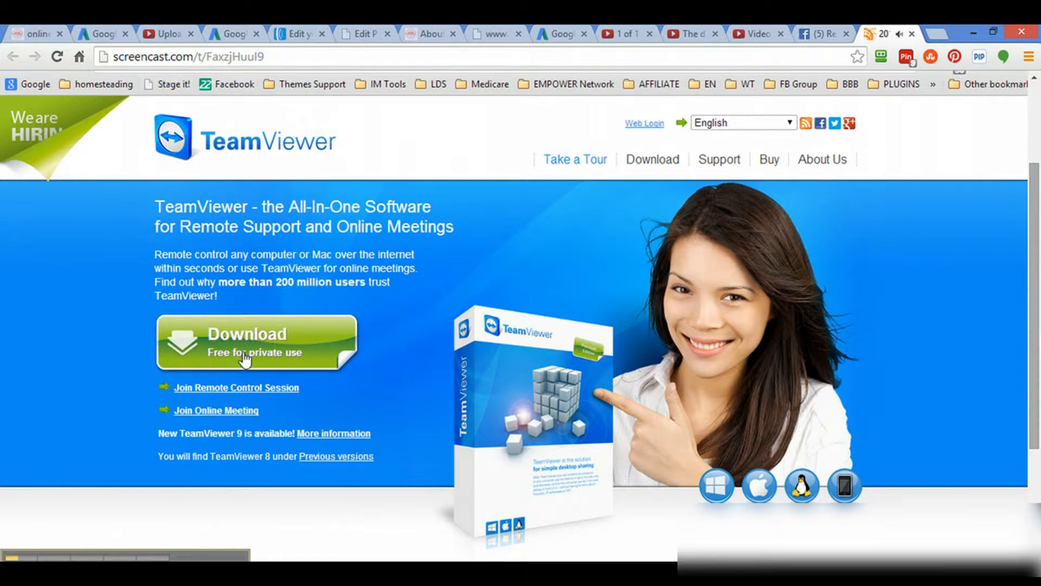
mouse_move(287, 356)
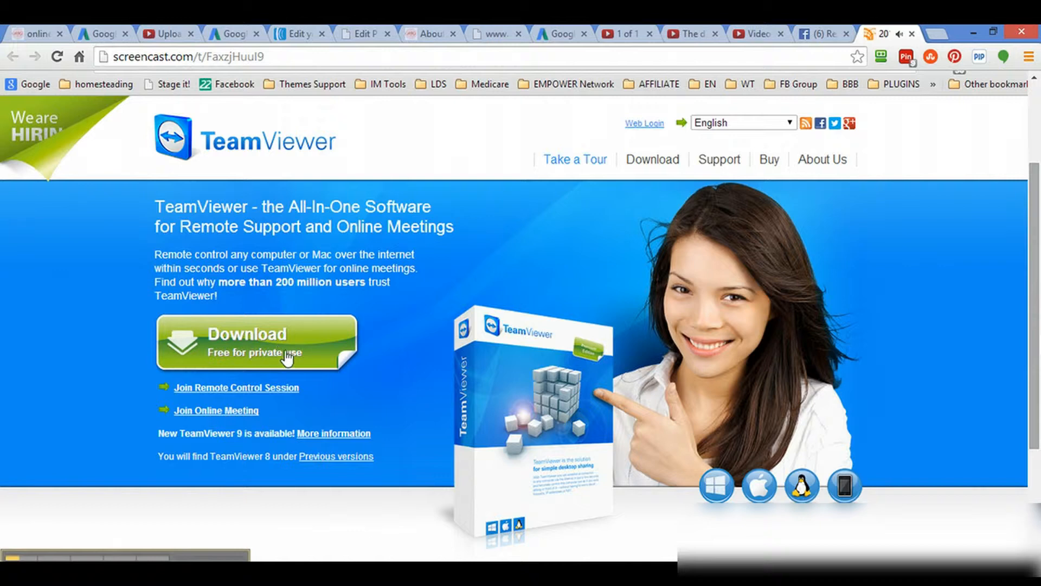
mouse_move(409, 360)
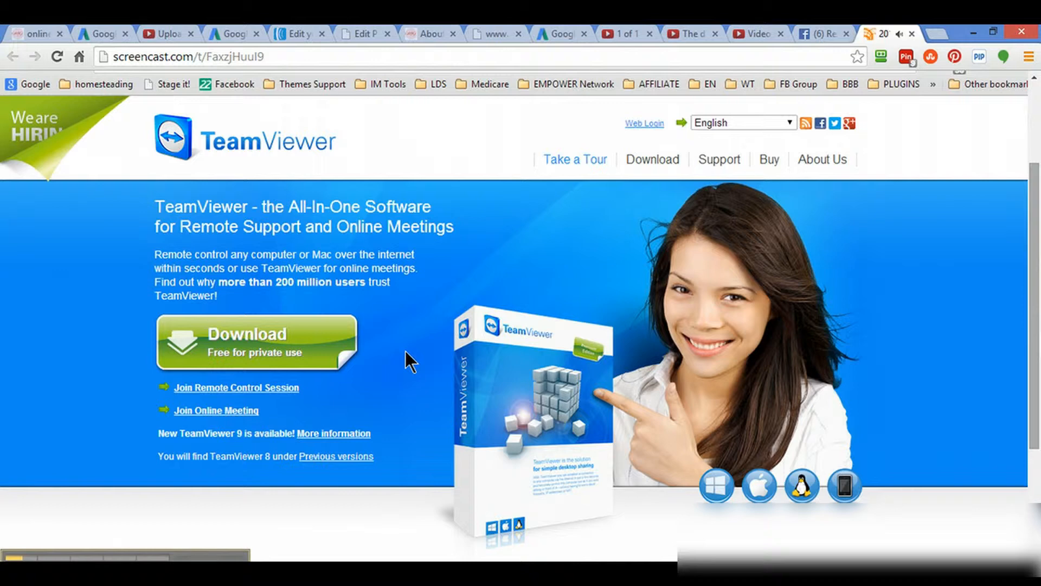
mouse_move(348, 346)
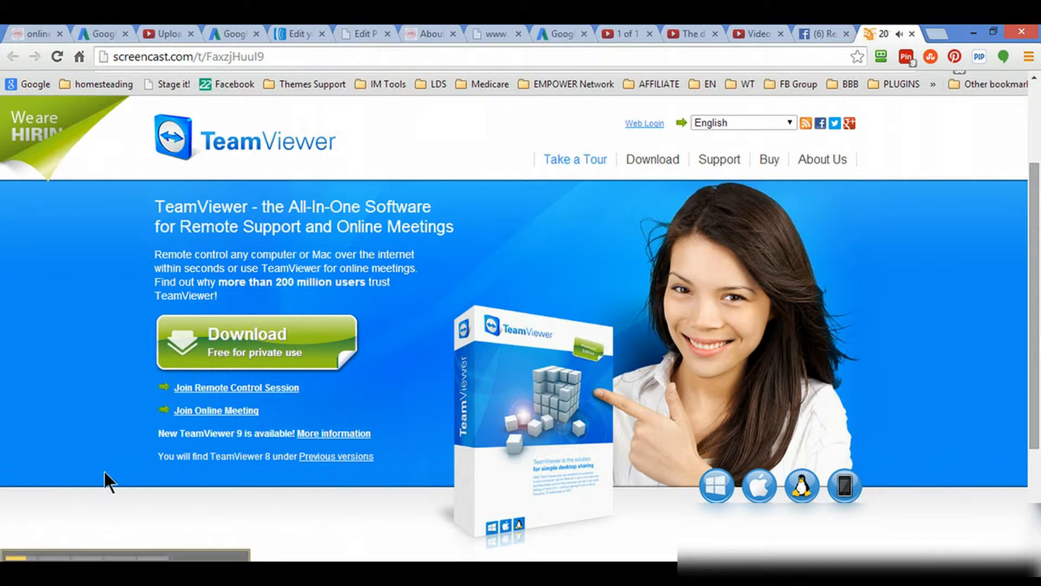
mouse_move(103, 453)
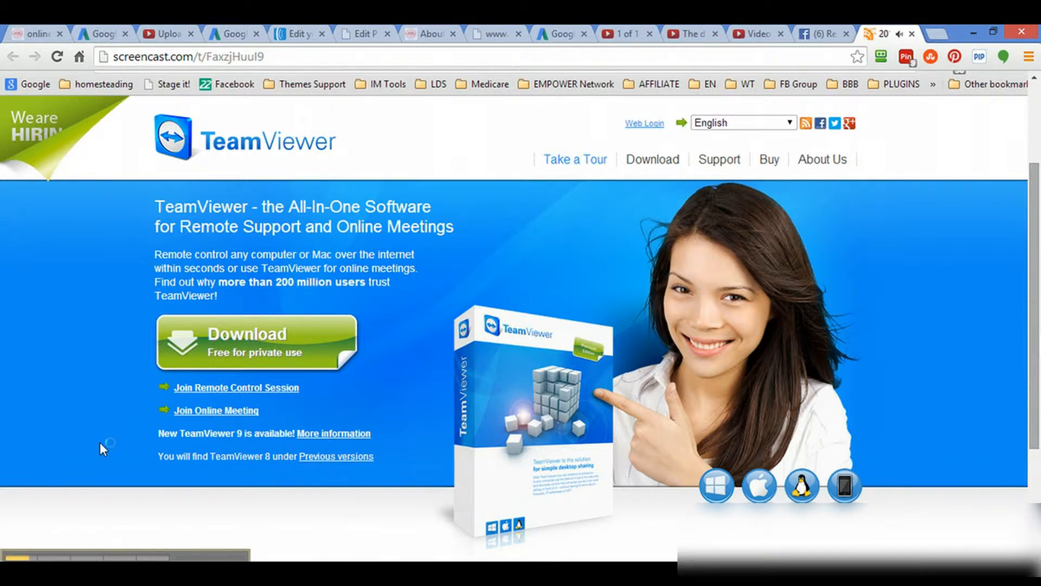
- Launch the TeamViewer 9 installer with Basic, personal non-commercial use, then close setup
click(256, 341)
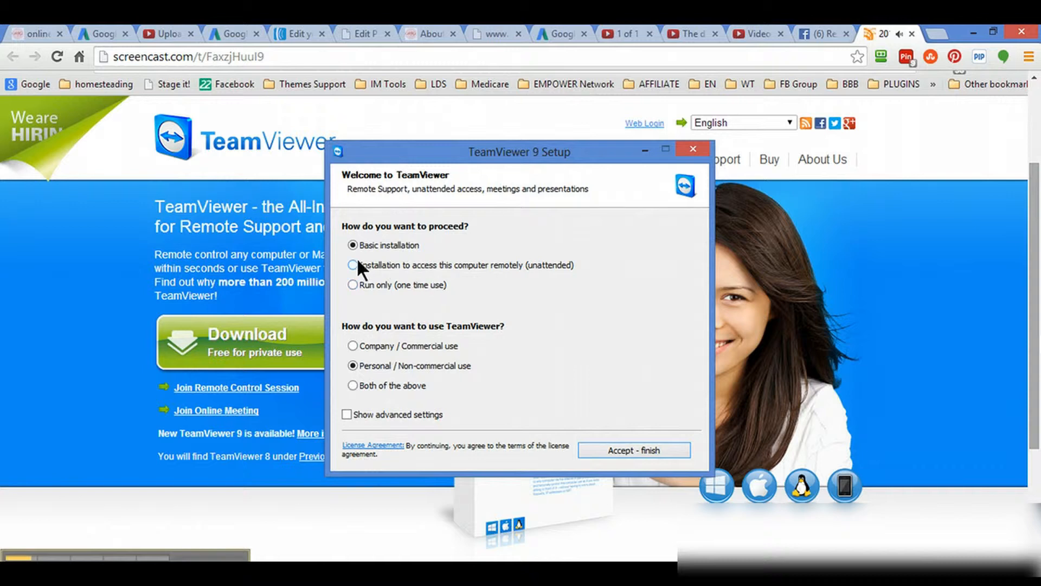
mouse_move(428, 382)
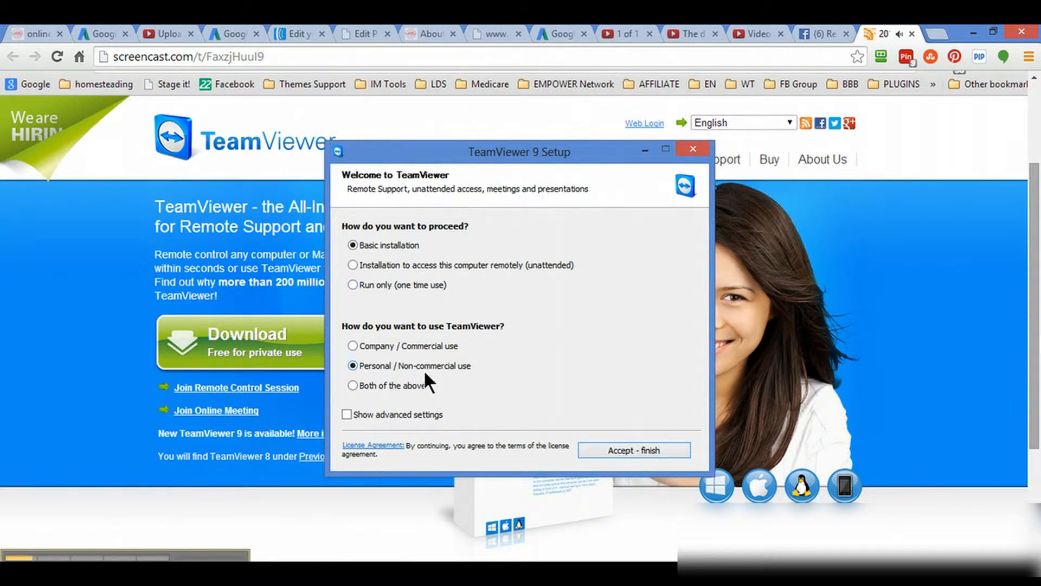
mouse_move(693, 148)
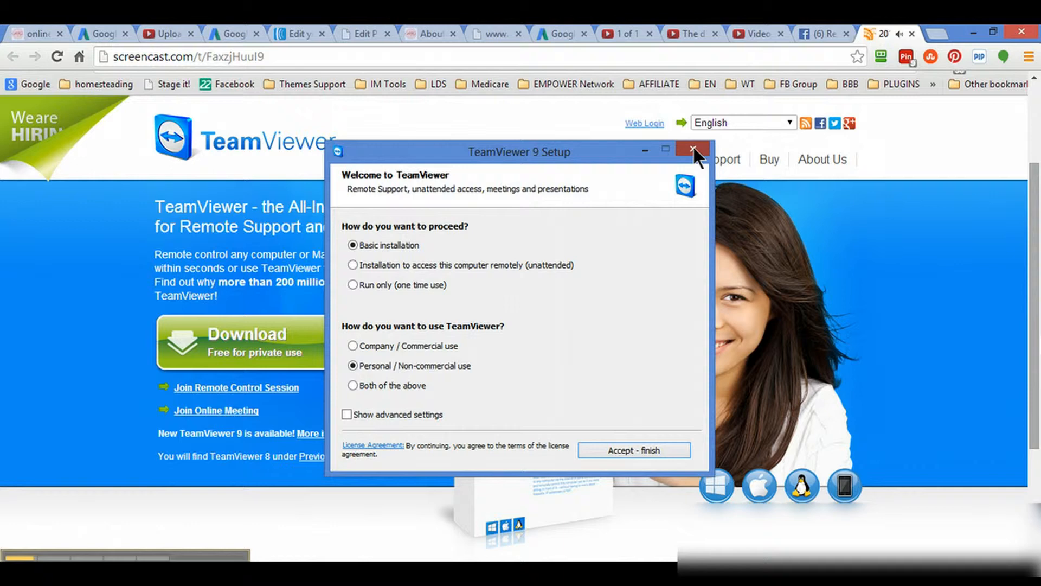
click(692, 150)
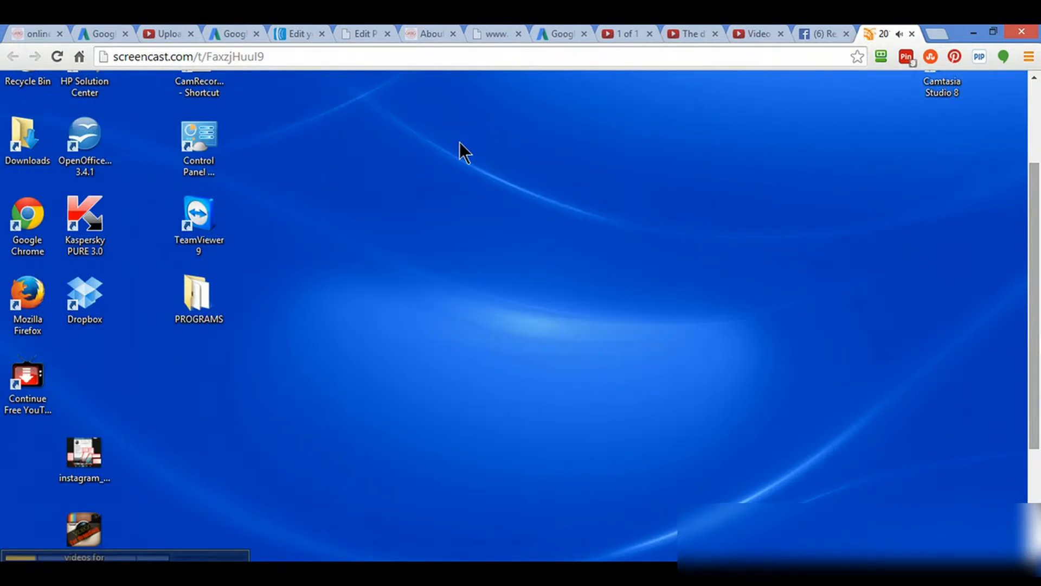
mouse_move(316, 238)
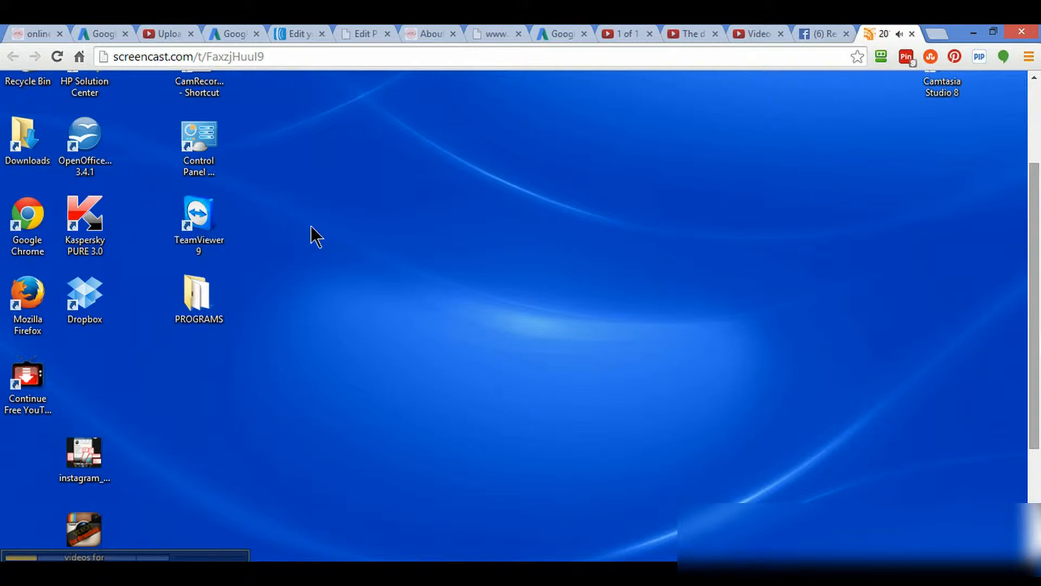
mouse_move(197, 219)
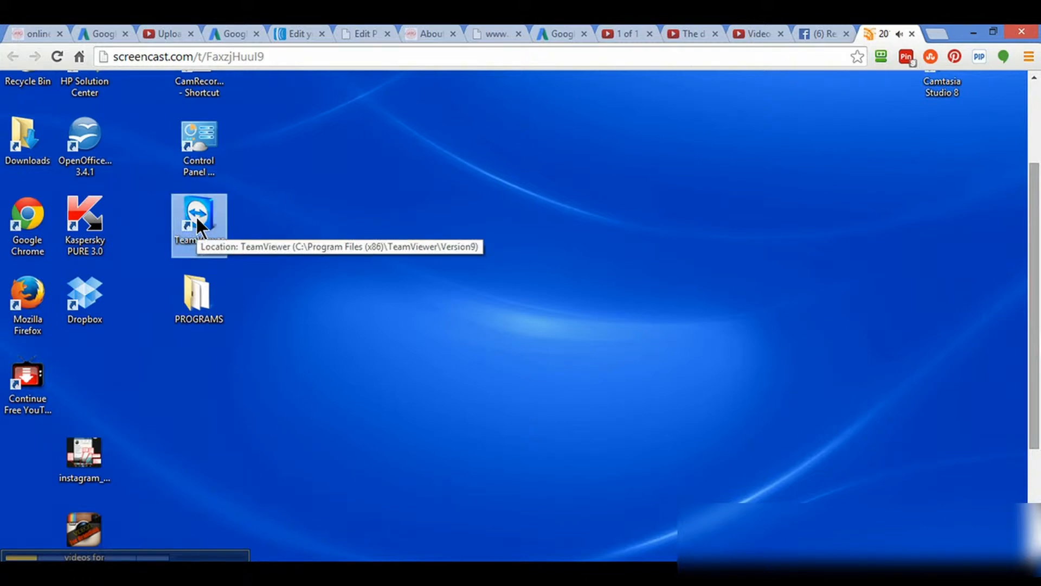
- Start TeamViewer 9 from its desktop shortcut
double_click(197, 215)
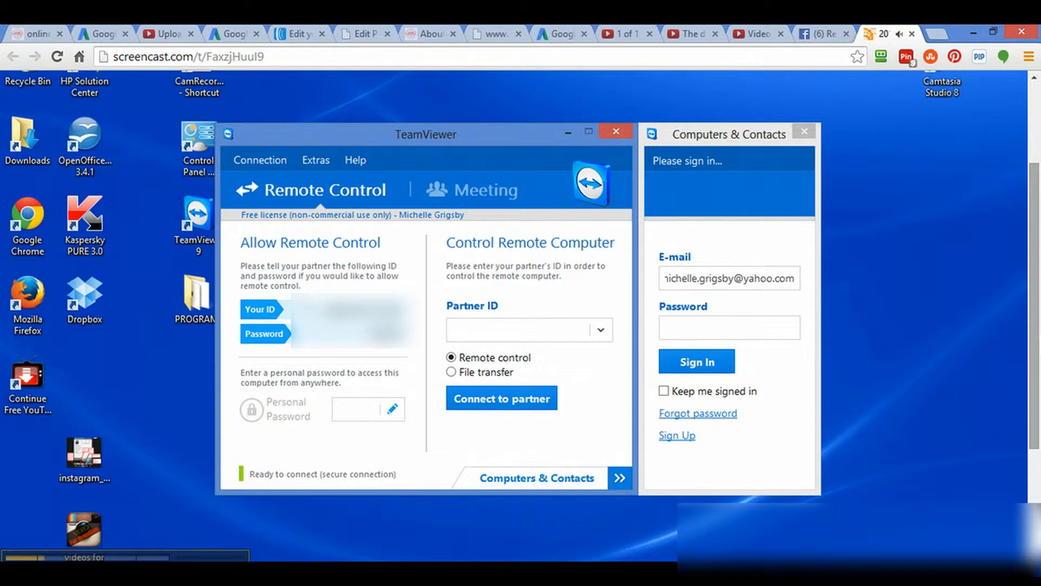
mouse_move(362, 350)
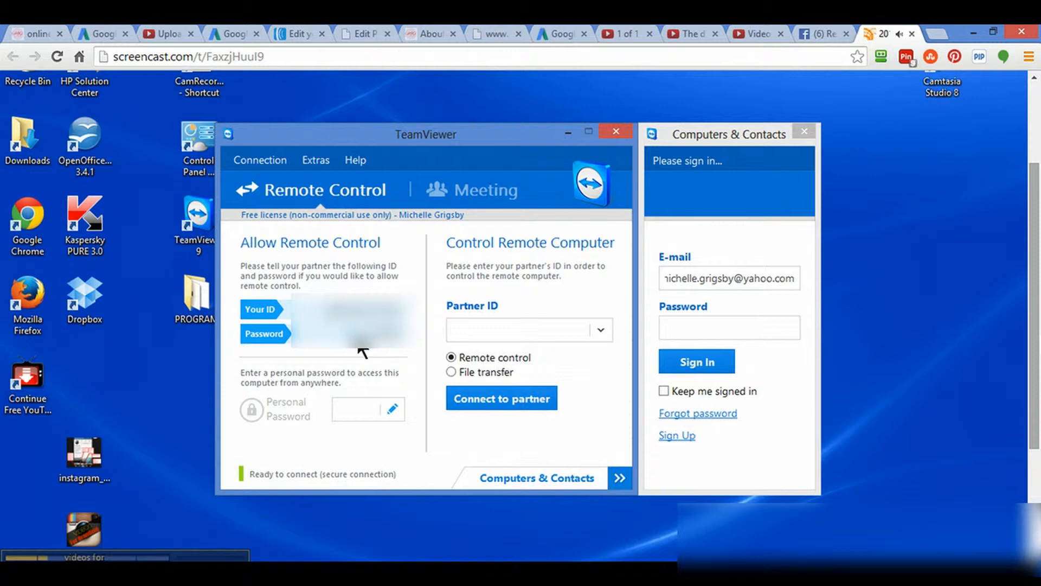
mouse_move(419, 331)
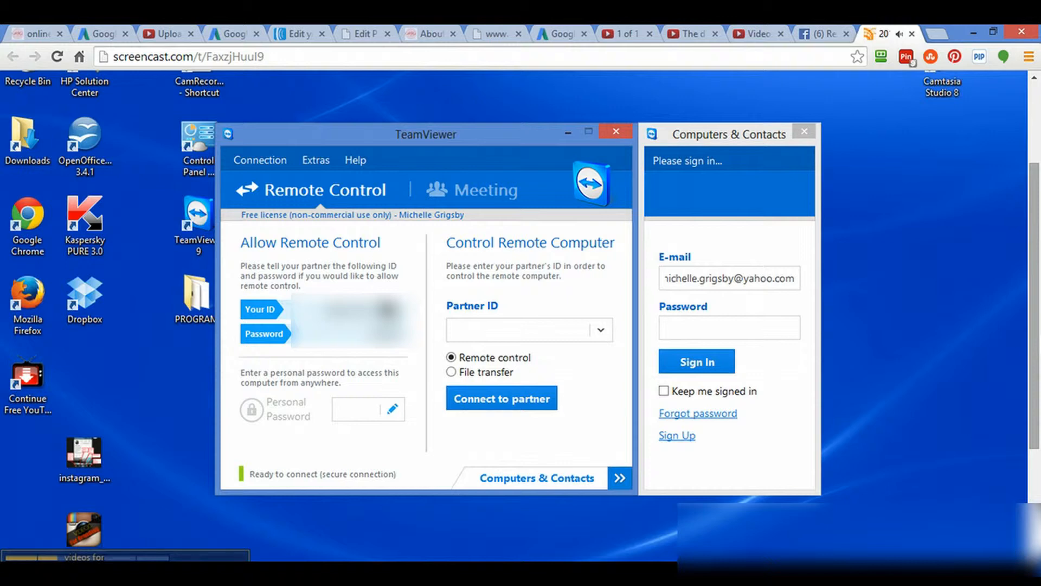
mouse_move(521, 360)
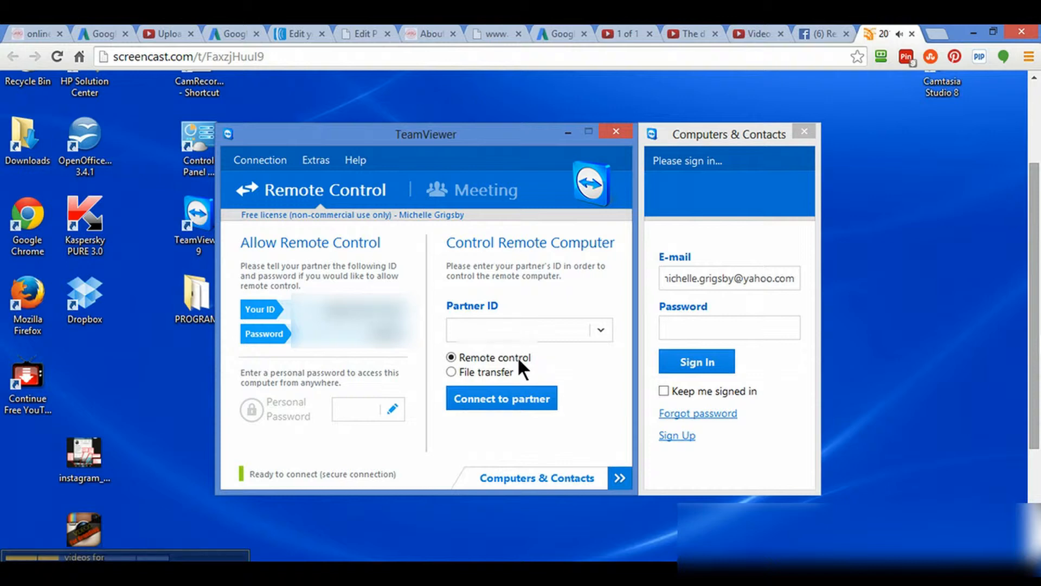
- Connect to the partner ID for remote control and dismiss the contacts sign-in panel
click(525, 330)
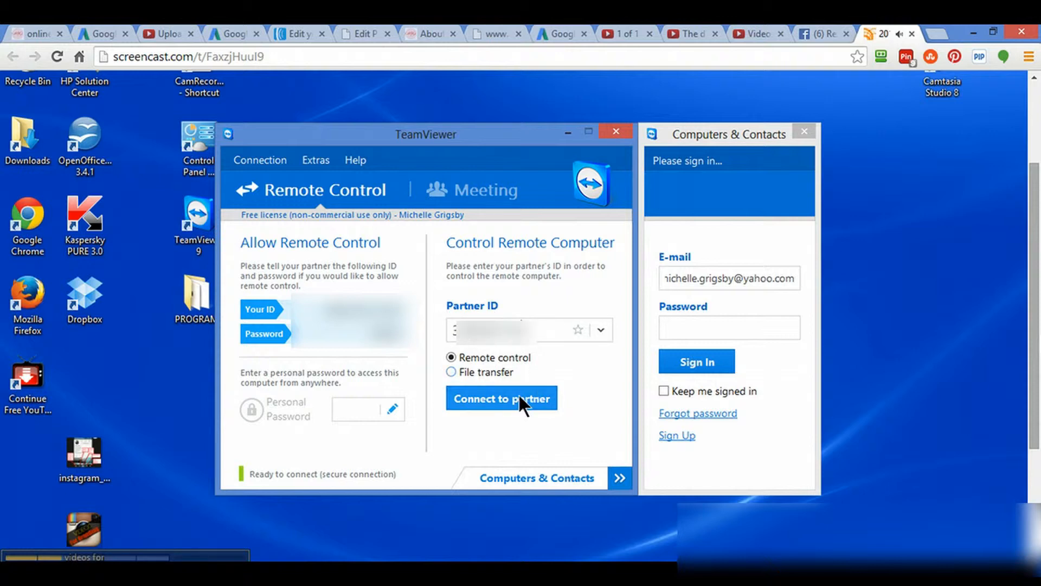
click(501, 398)
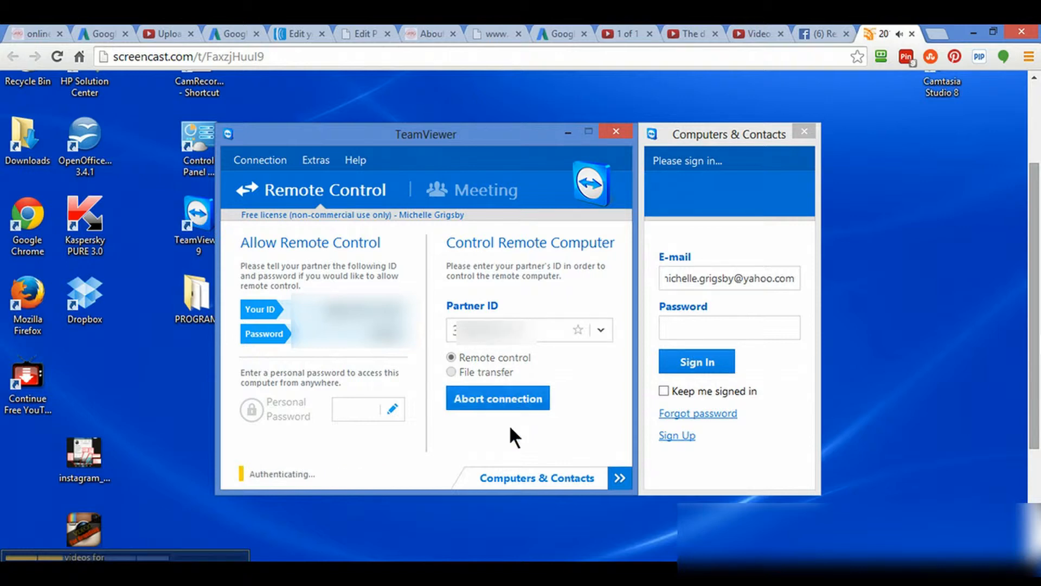
mouse_move(416, 451)
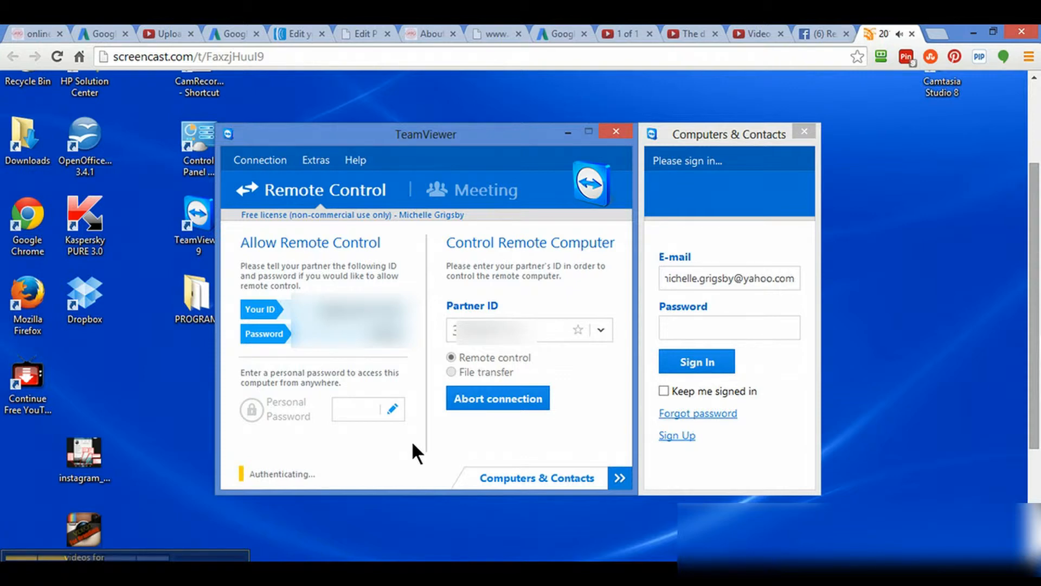
click(804, 131)
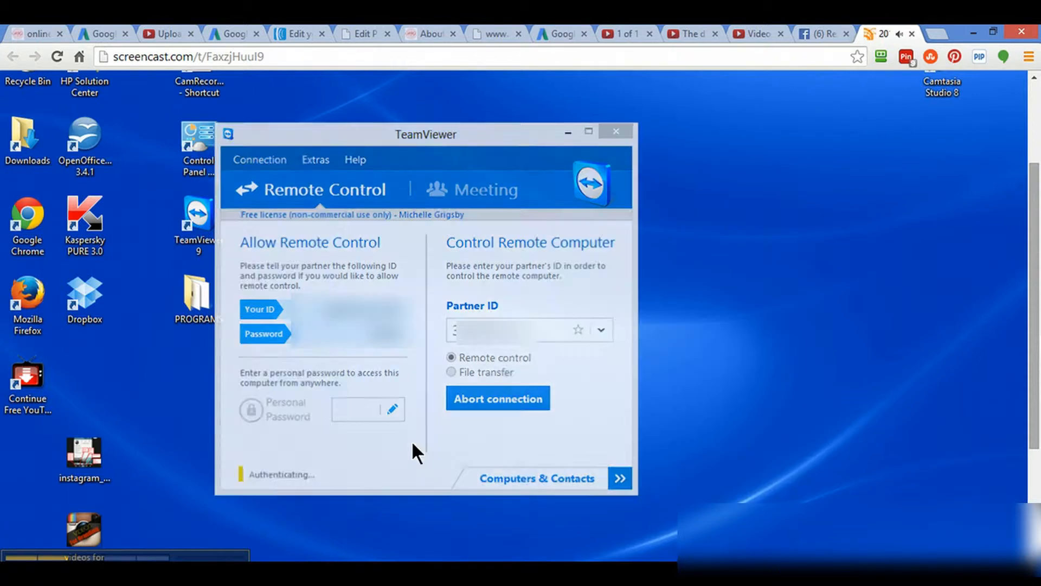
- Switch from Dashboard to Remote Control to see the phone's screen live
click(613, 131)
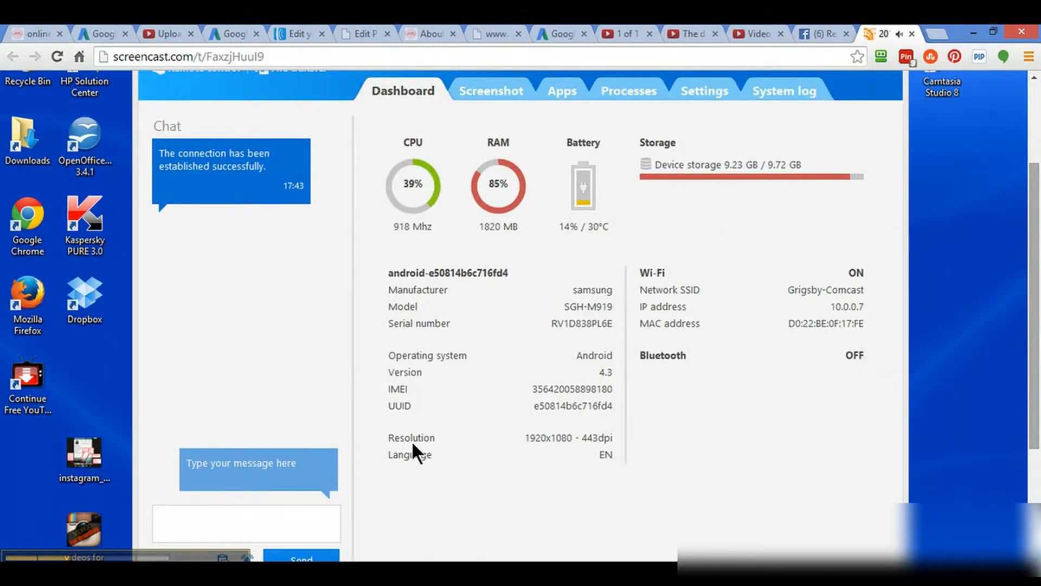
mouse_move(285, 73)
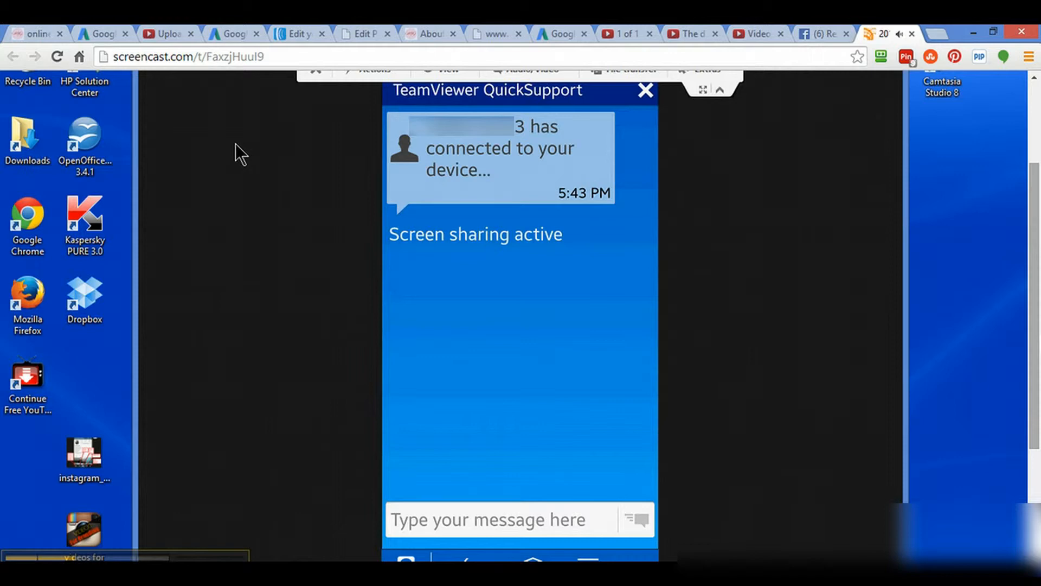
mouse_move(254, 168)
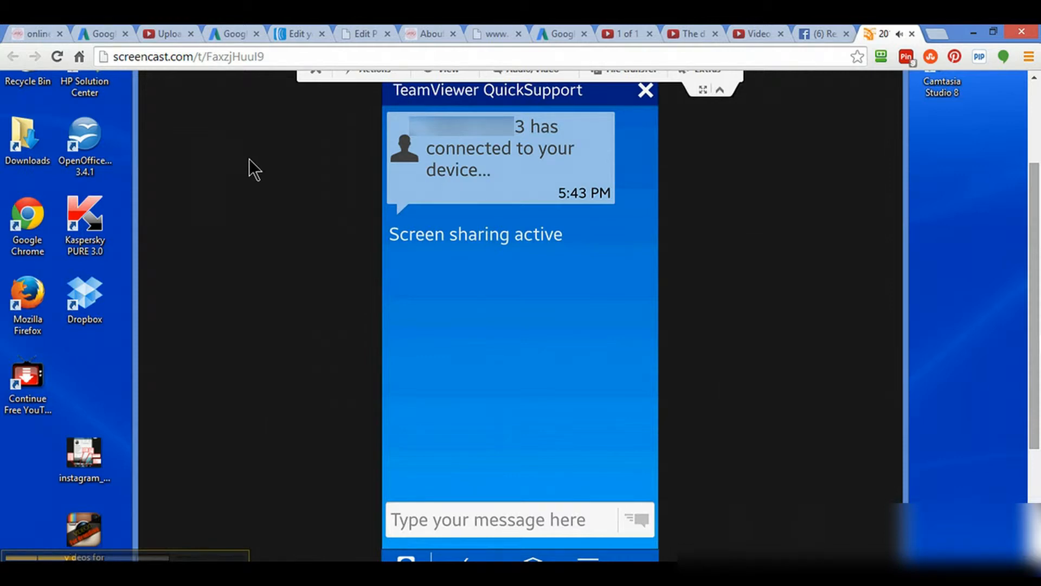
- Send the remote Android phone back to its home screen
click(643, 90)
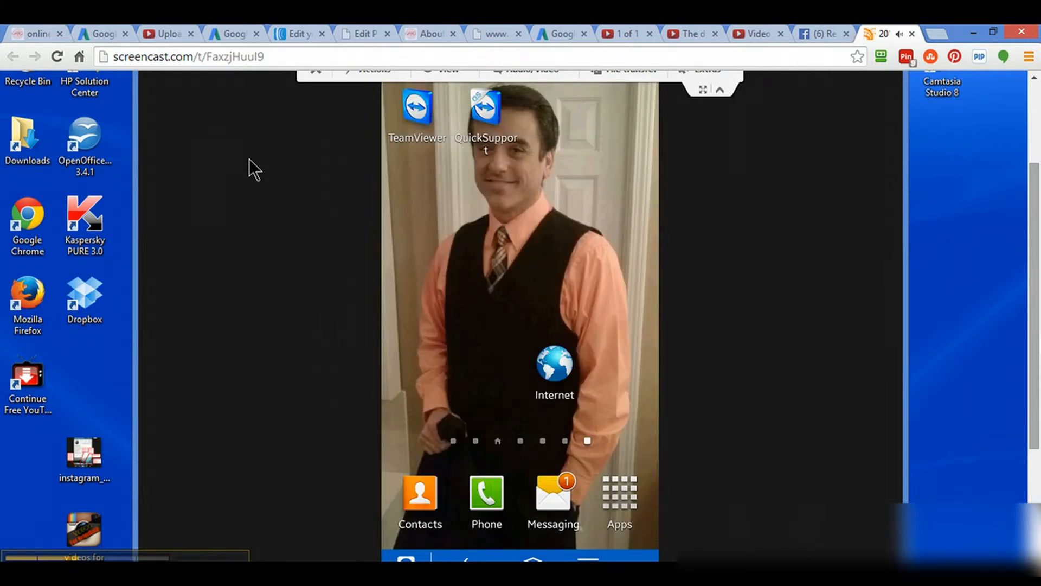
mouse_move(425, 123)
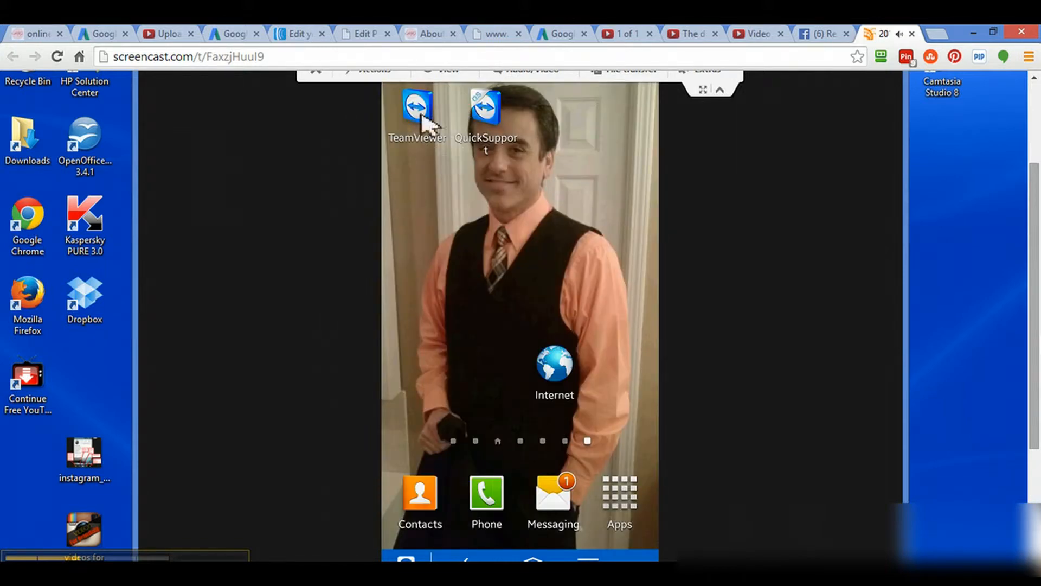
mouse_move(454, 160)
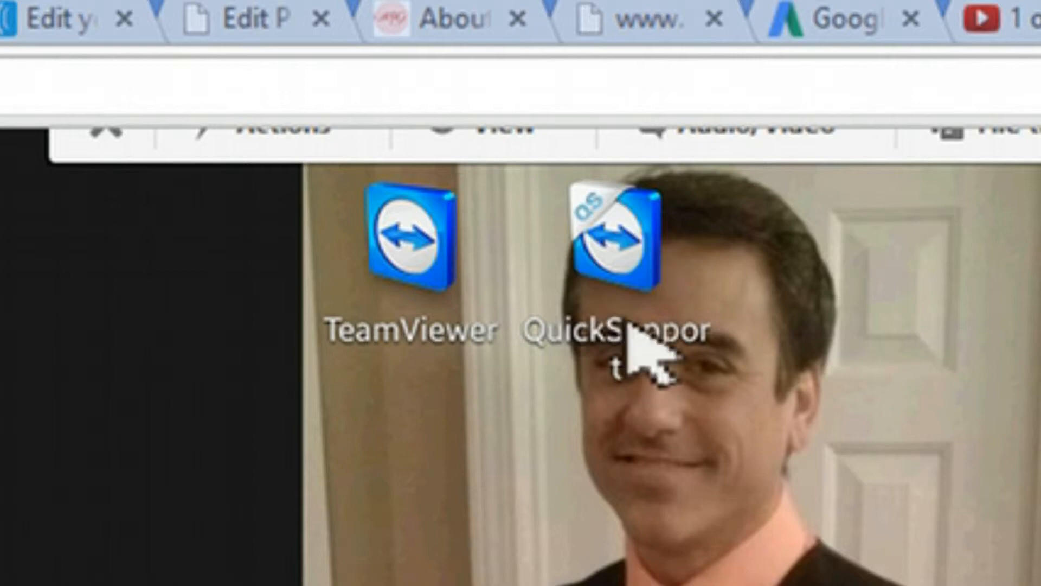
mouse_move(412, 299)
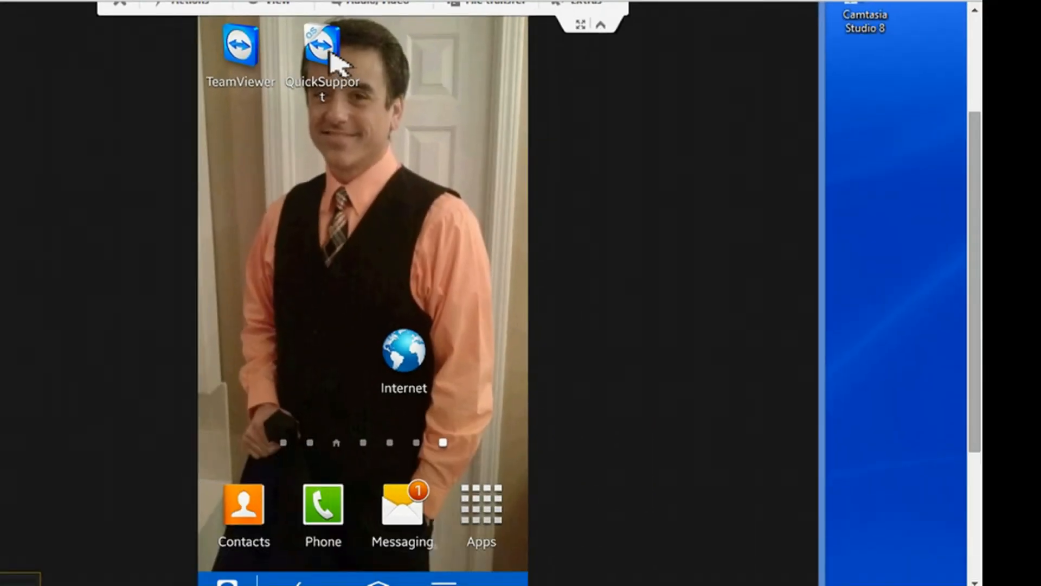
mouse_move(332, 56)
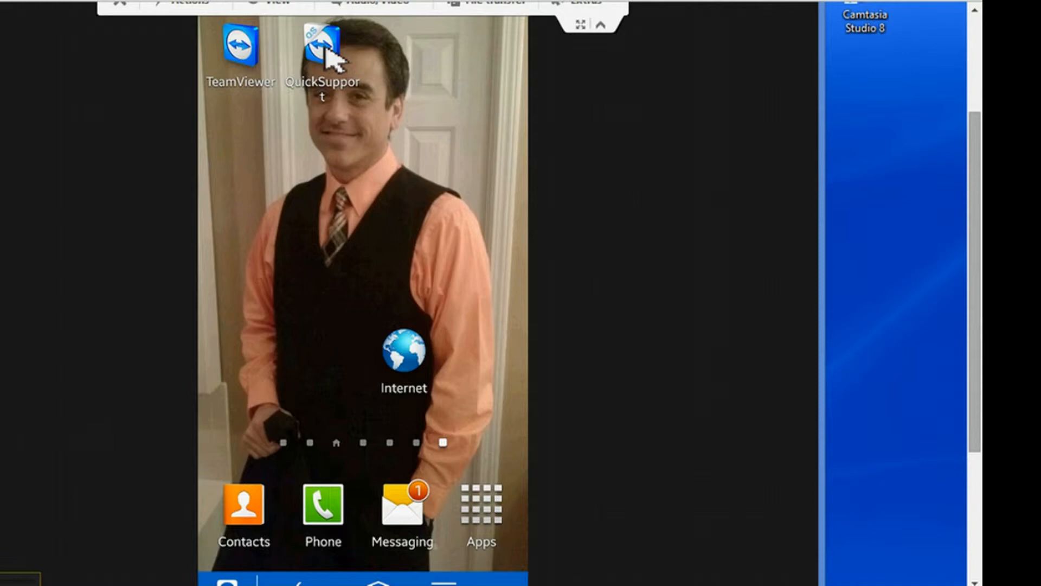
click(322, 44)
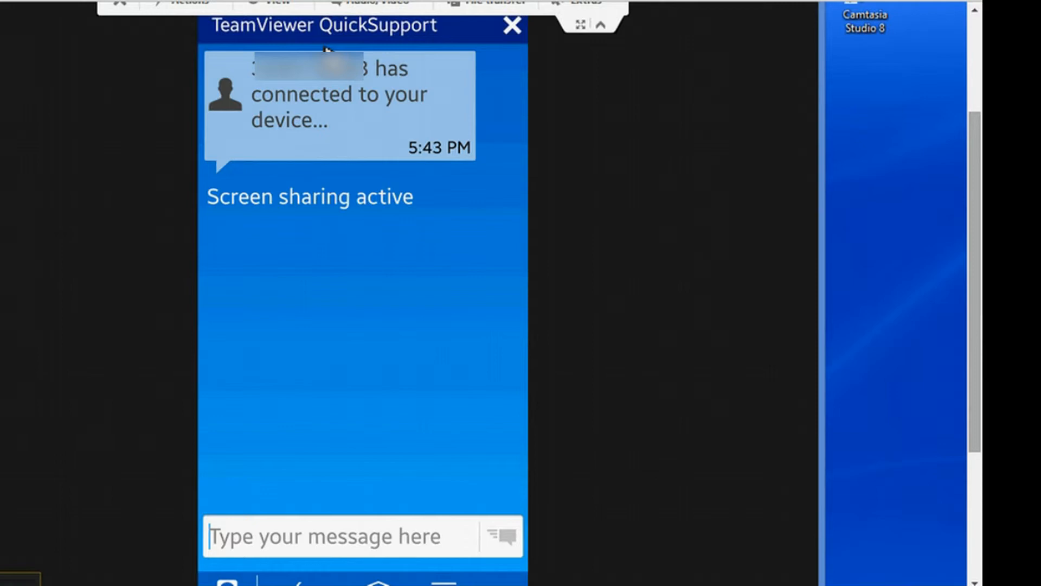
click(513, 25)
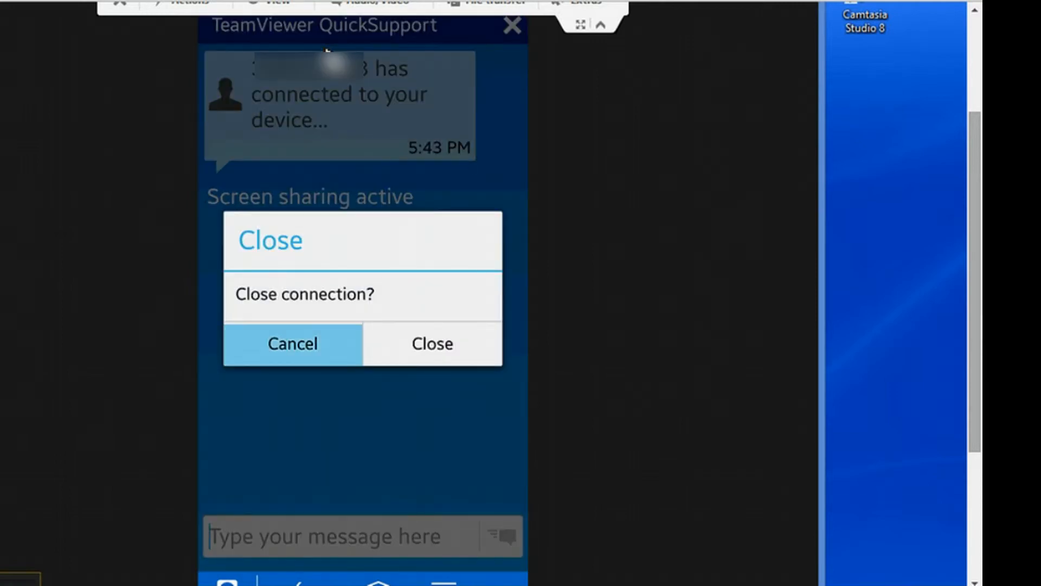
click(433, 344)
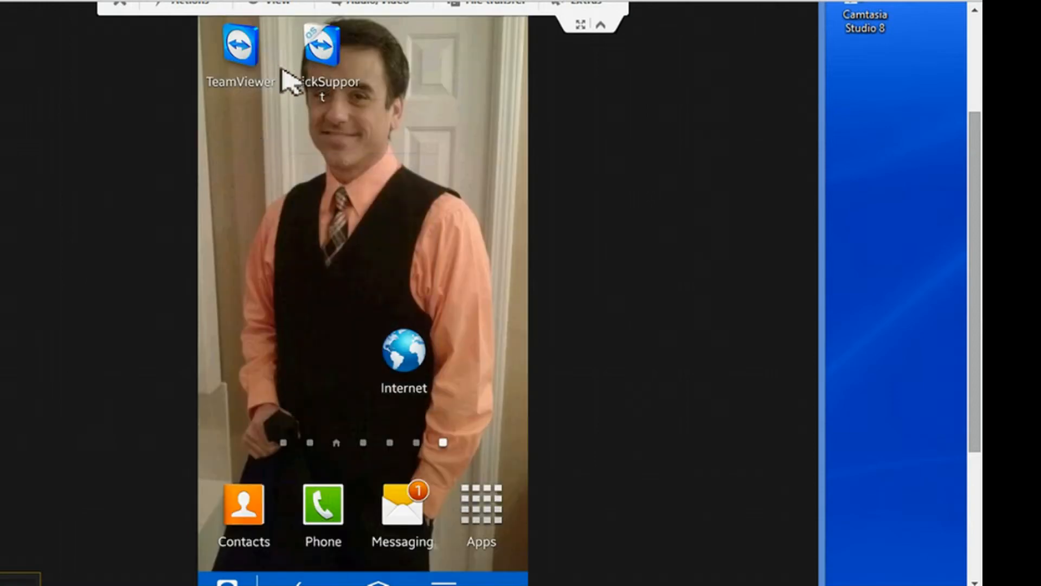
mouse_move(269, 69)
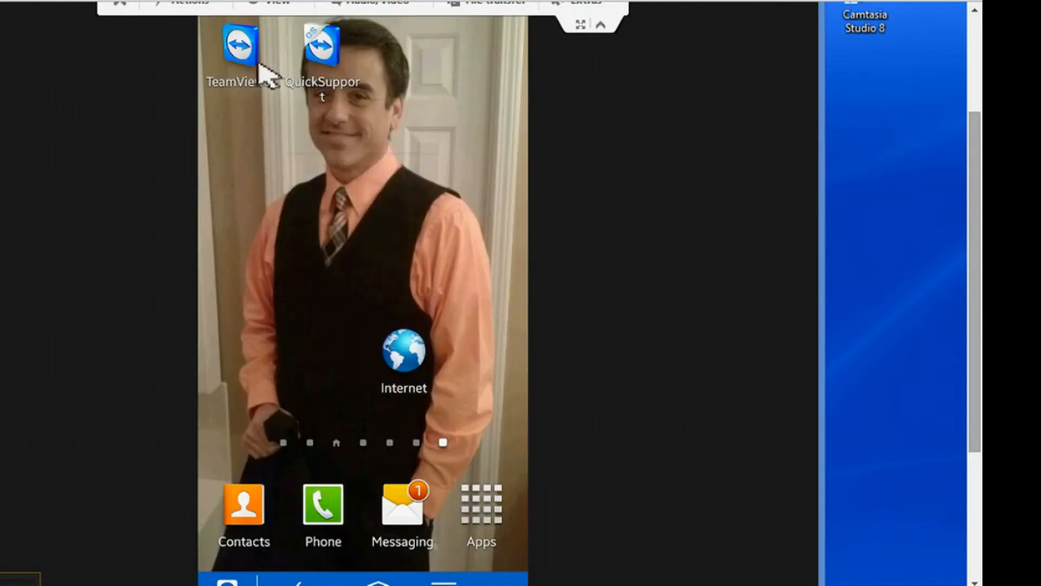
mouse_move(332, 60)
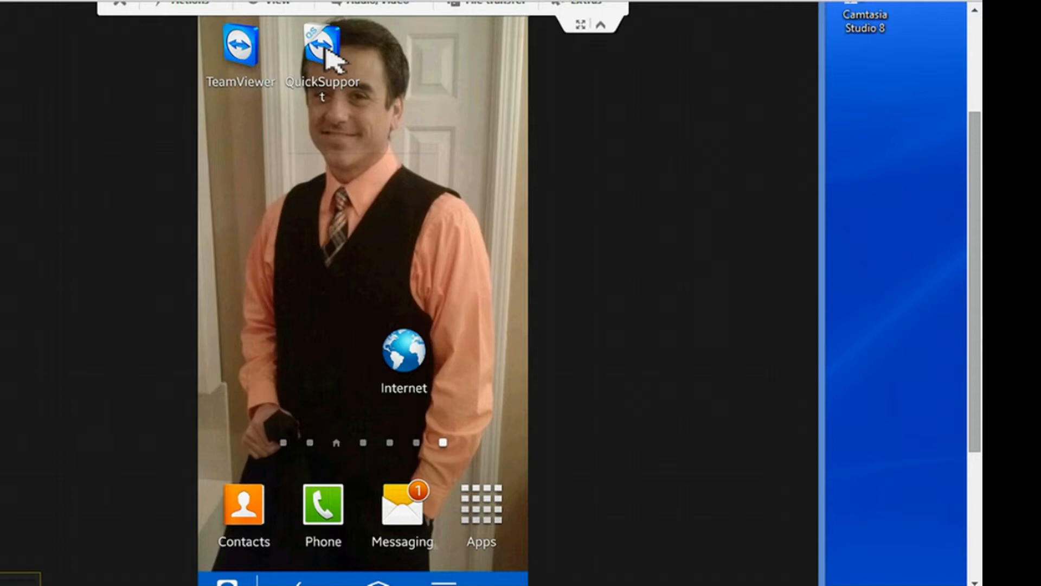
mouse_move(339, 73)
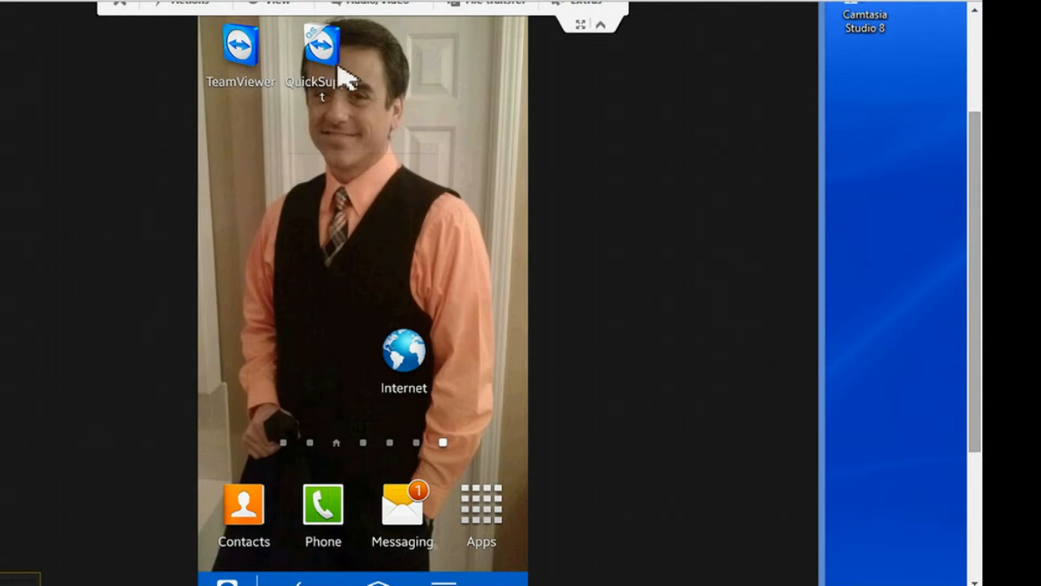
mouse_move(342, 80)
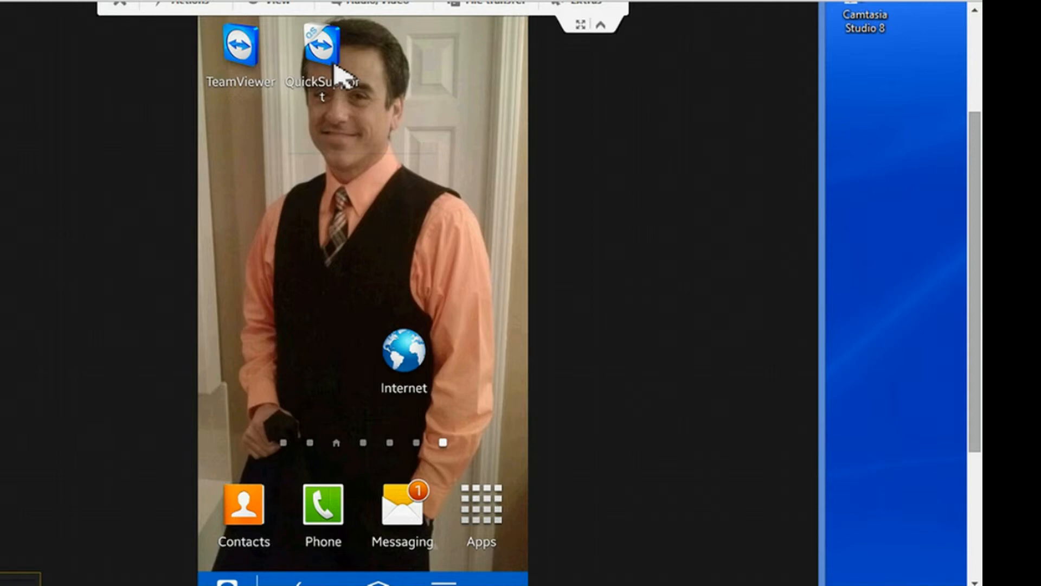
mouse_move(345, 106)
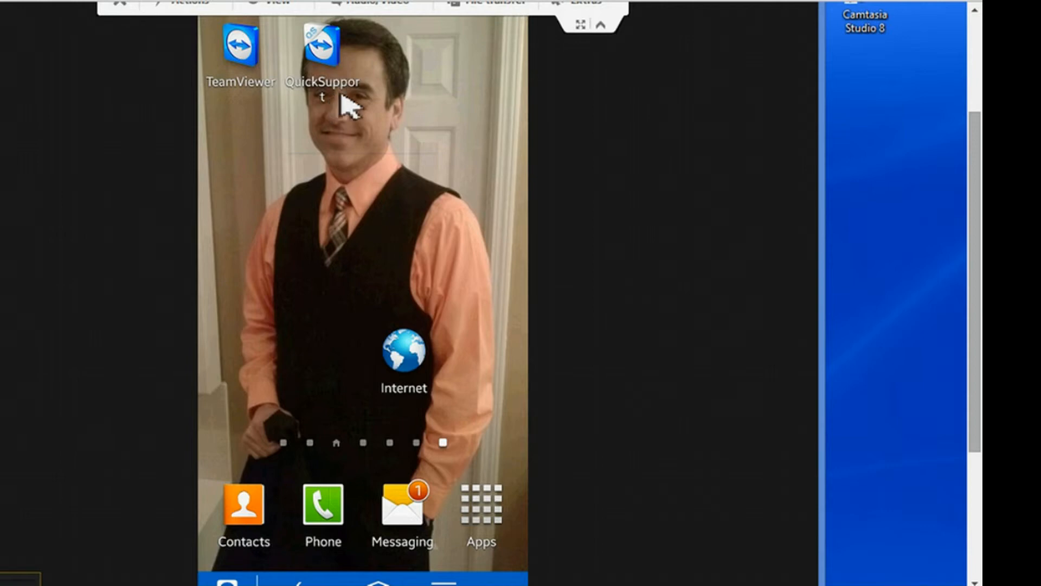
mouse_move(241, 119)
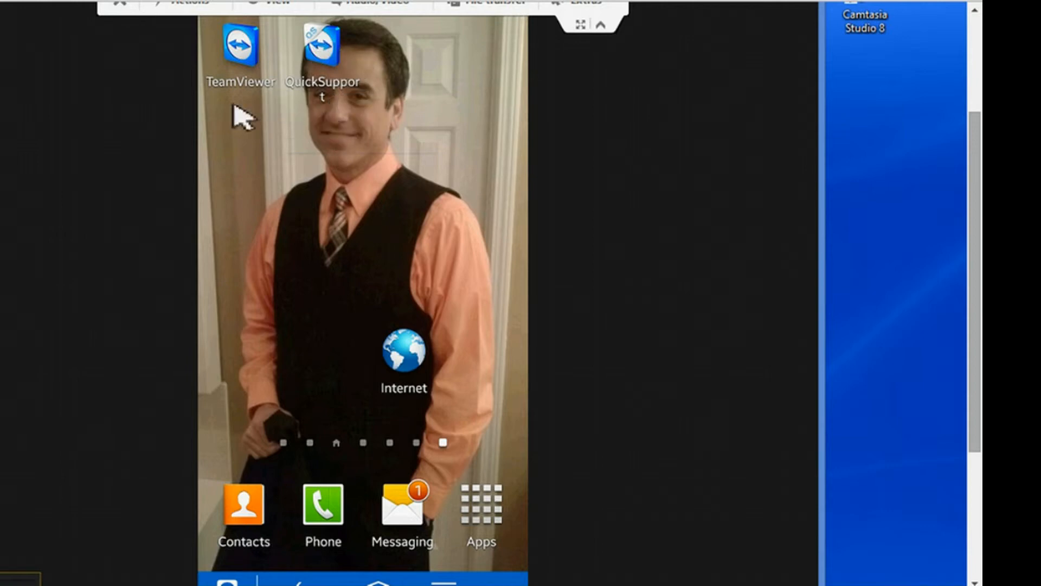
mouse_move(239, 83)
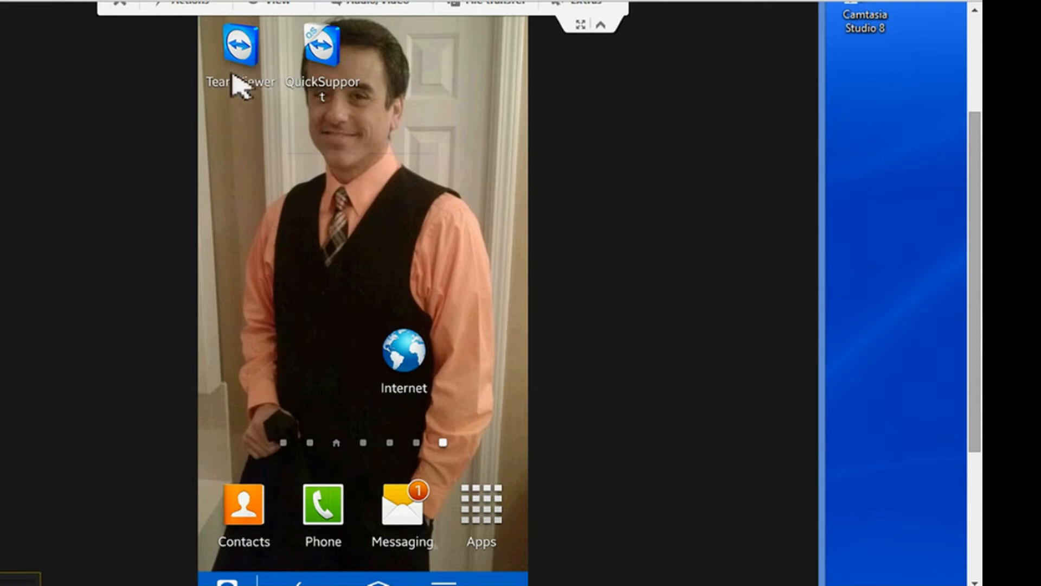
mouse_move(249, 103)
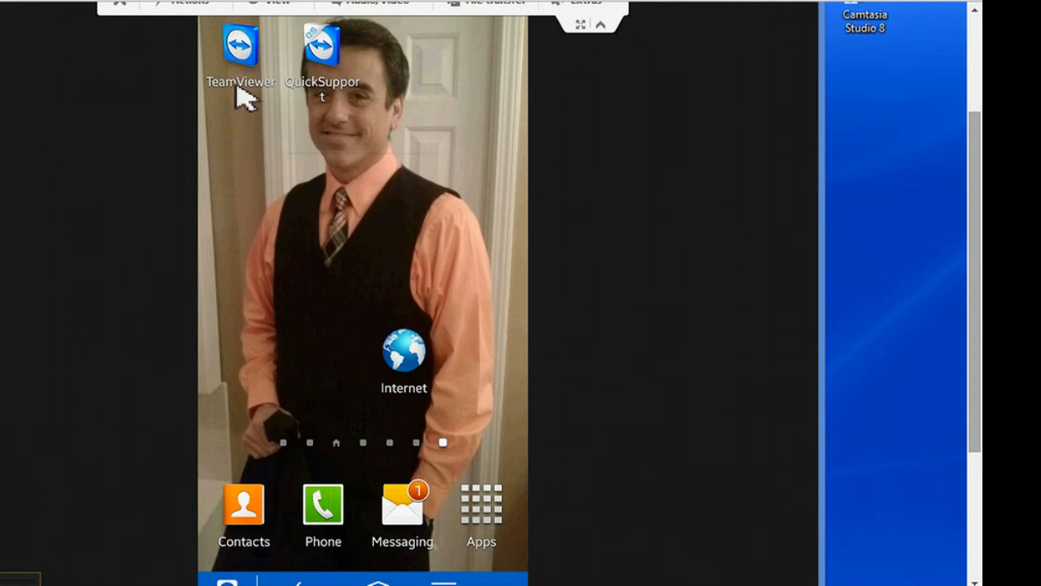
mouse_move(342, 120)
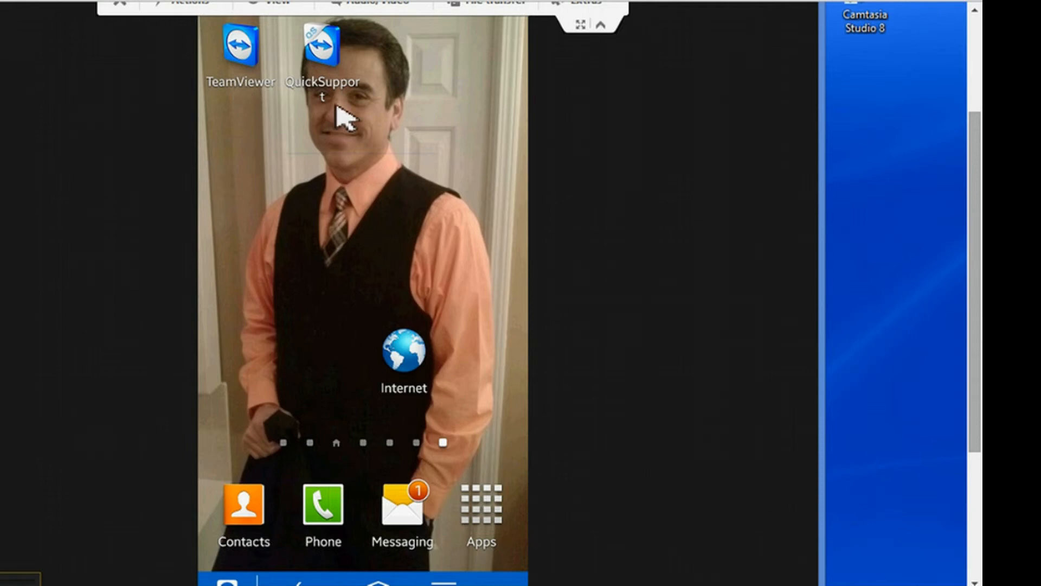